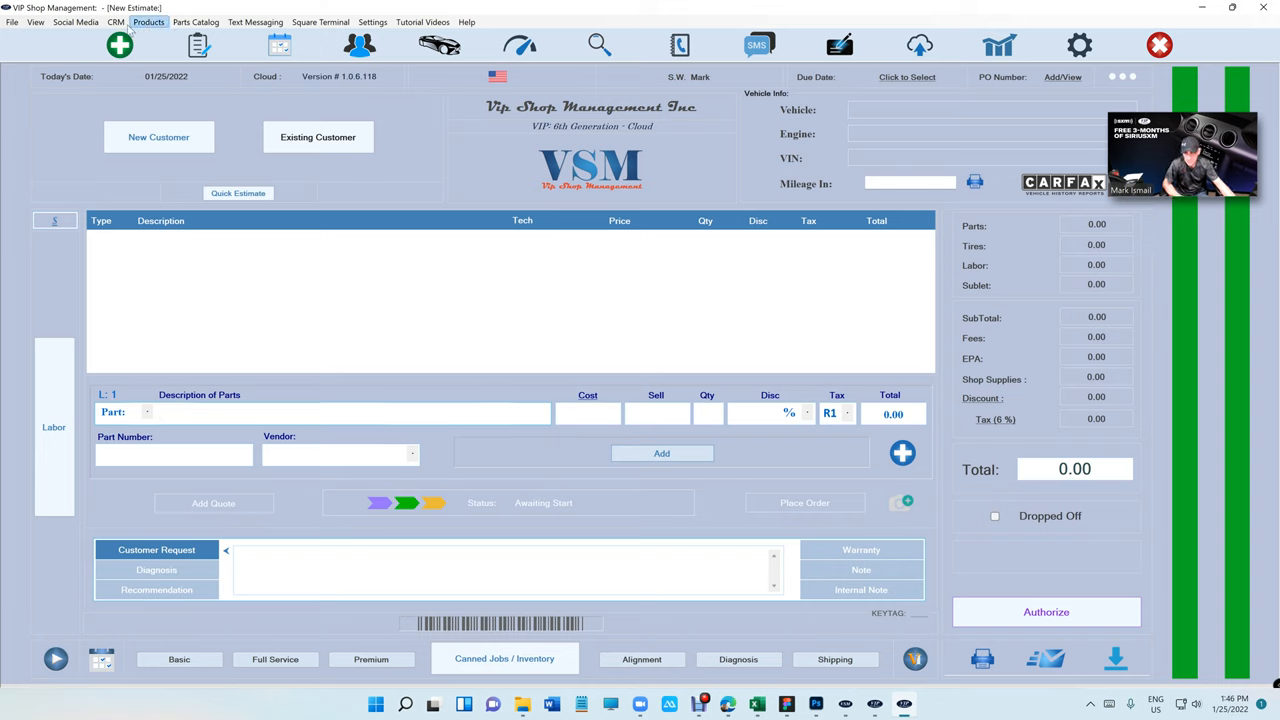
Show the list of recommended hardware products (label printers, scanners, tablets, monitor, cash drawer)
{"action": "left_click", "coordinate": [148, 20]}
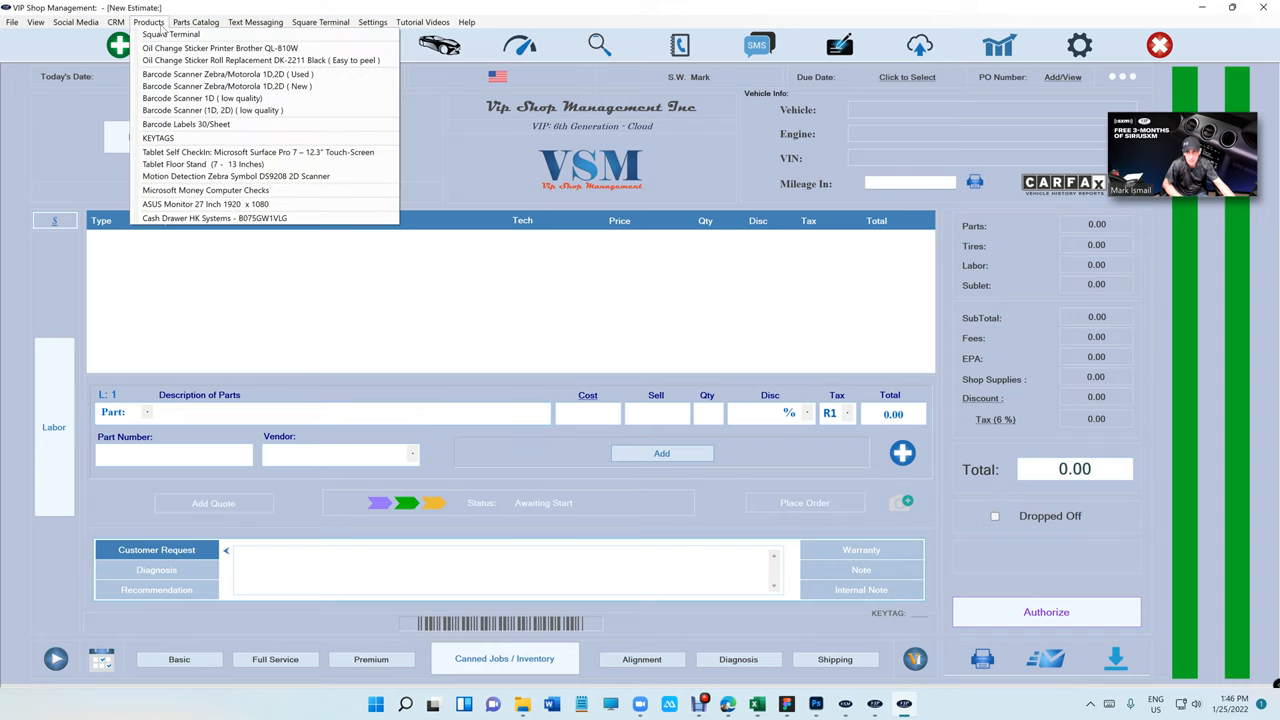
{"action": "mouse_move", "coordinate": [172, 34]}
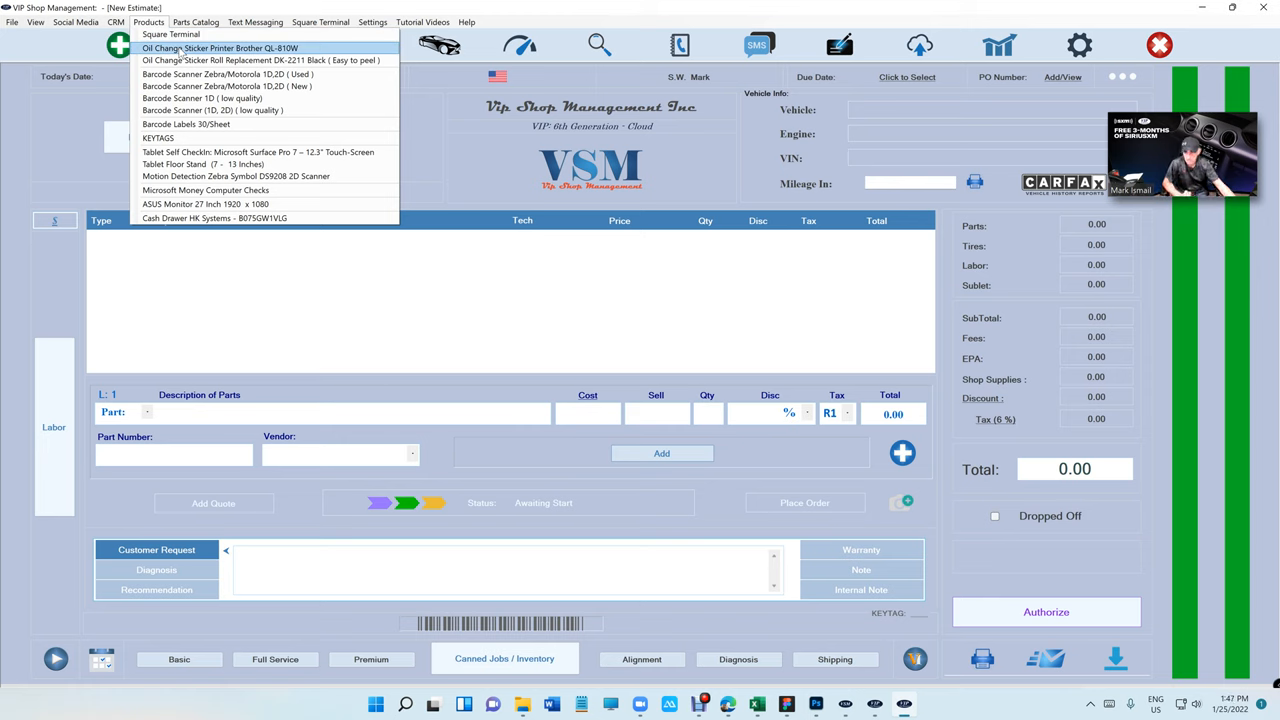
{"action": "mouse_move", "coordinate": [204, 98]}
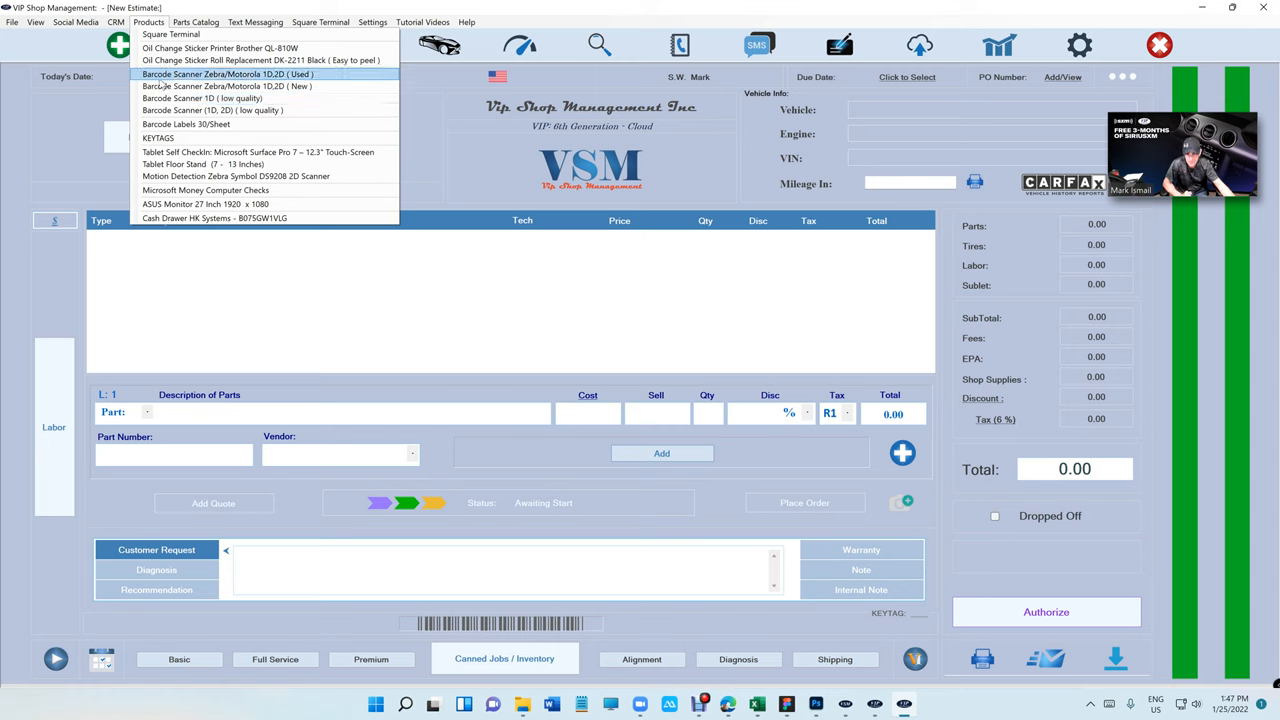
{"action": "mouse_move", "coordinate": [204, 98]}
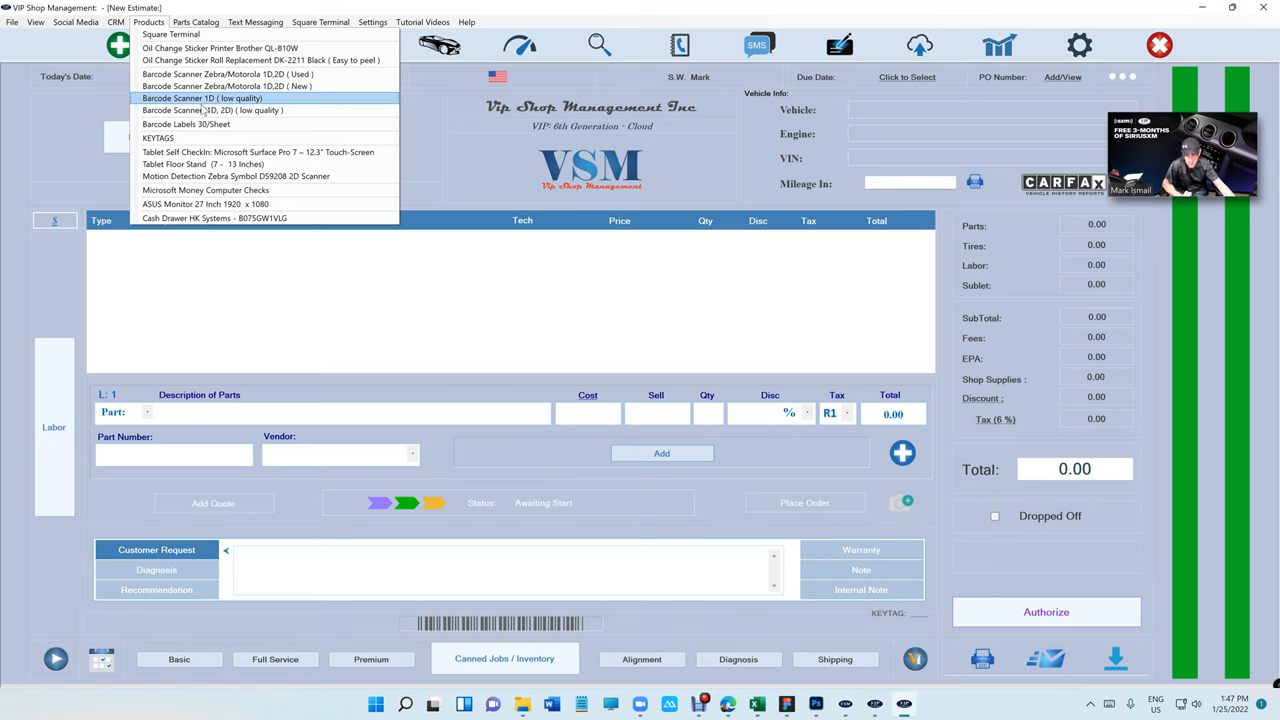
{"action": "mouse_move", "coordinate": [226, 86]}
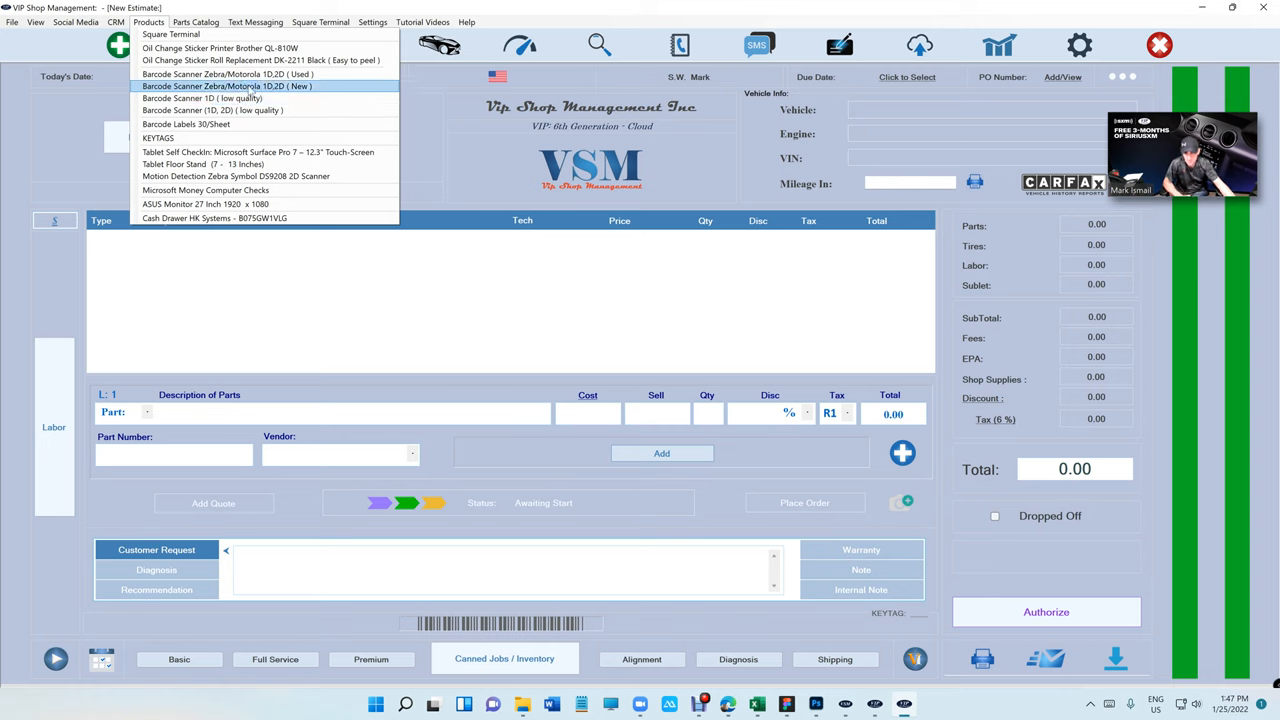
{"action": "mouse_move", "coordinate": [228, 74]}
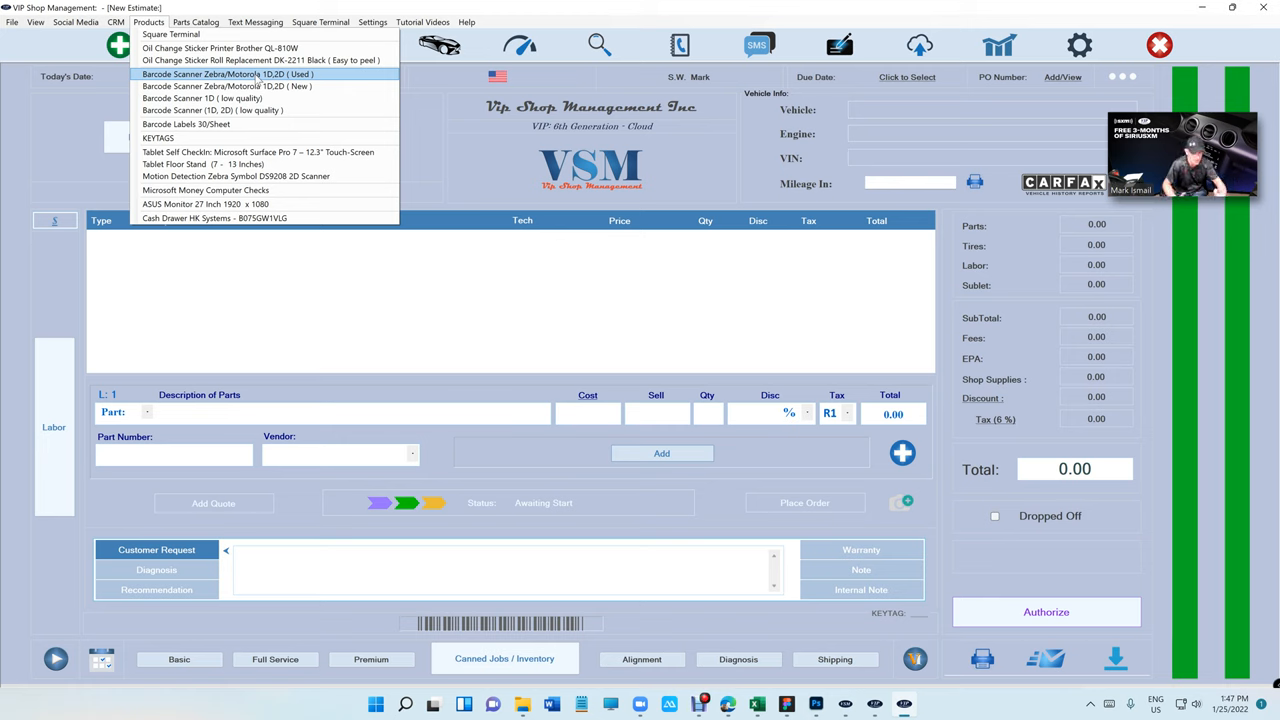
{"action": "mouse_move", "coordinate": [228, 136]}
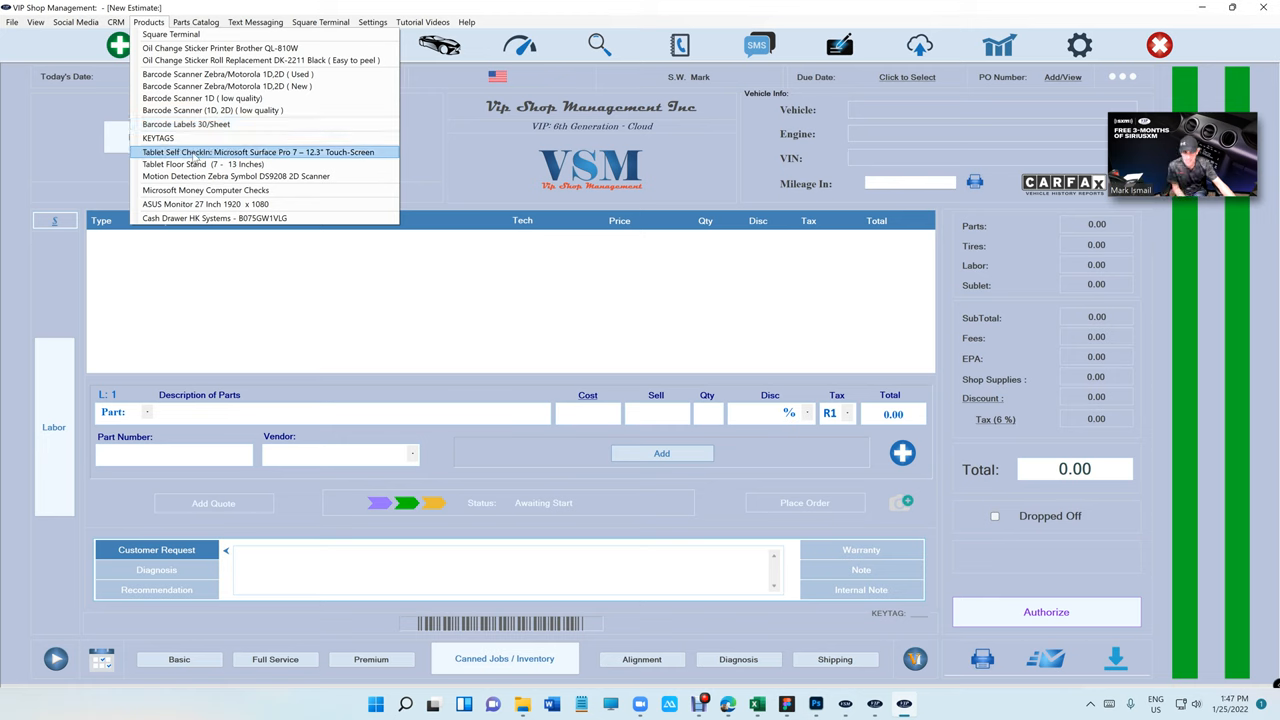
{"action": "mouse_move", "coordinate": [200, 164]}
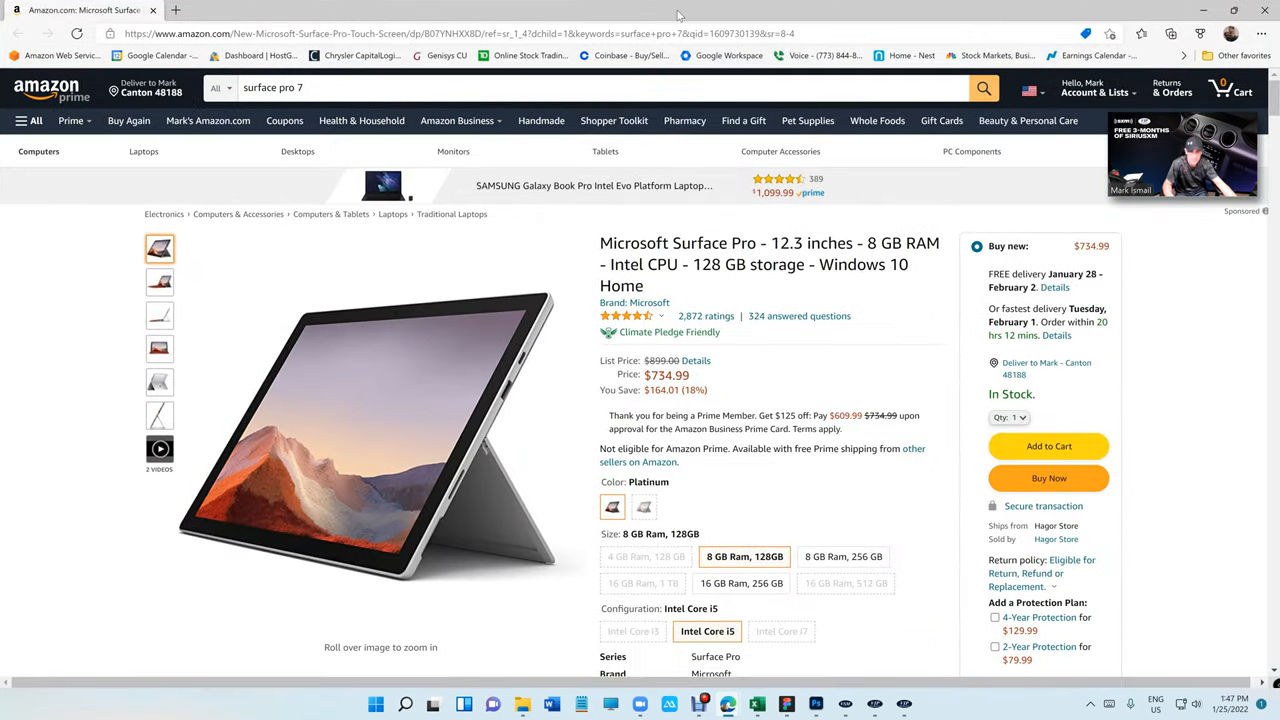
Return to the estimate screen and bring up the Tablet Floor Stand Amazon listing
{"action": "left_click", "coordinate": [196, 22]}
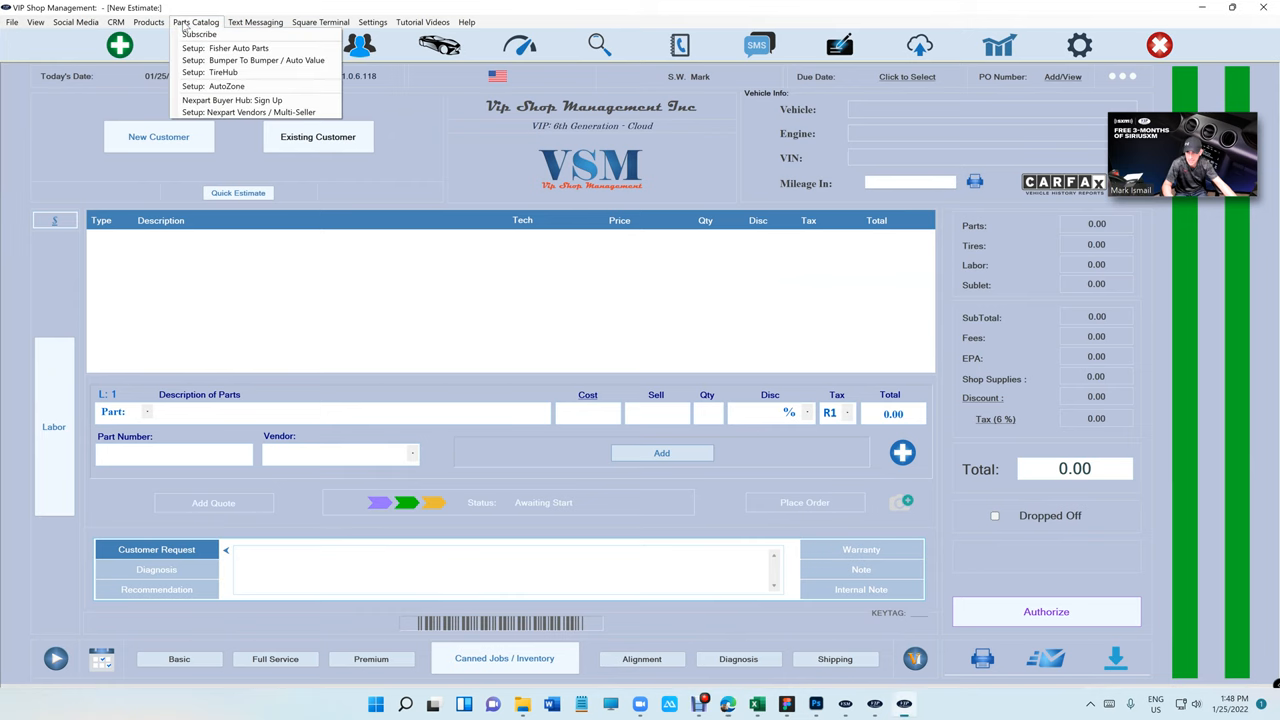
{"action": "left_click", "coordinate": [148, 22]}
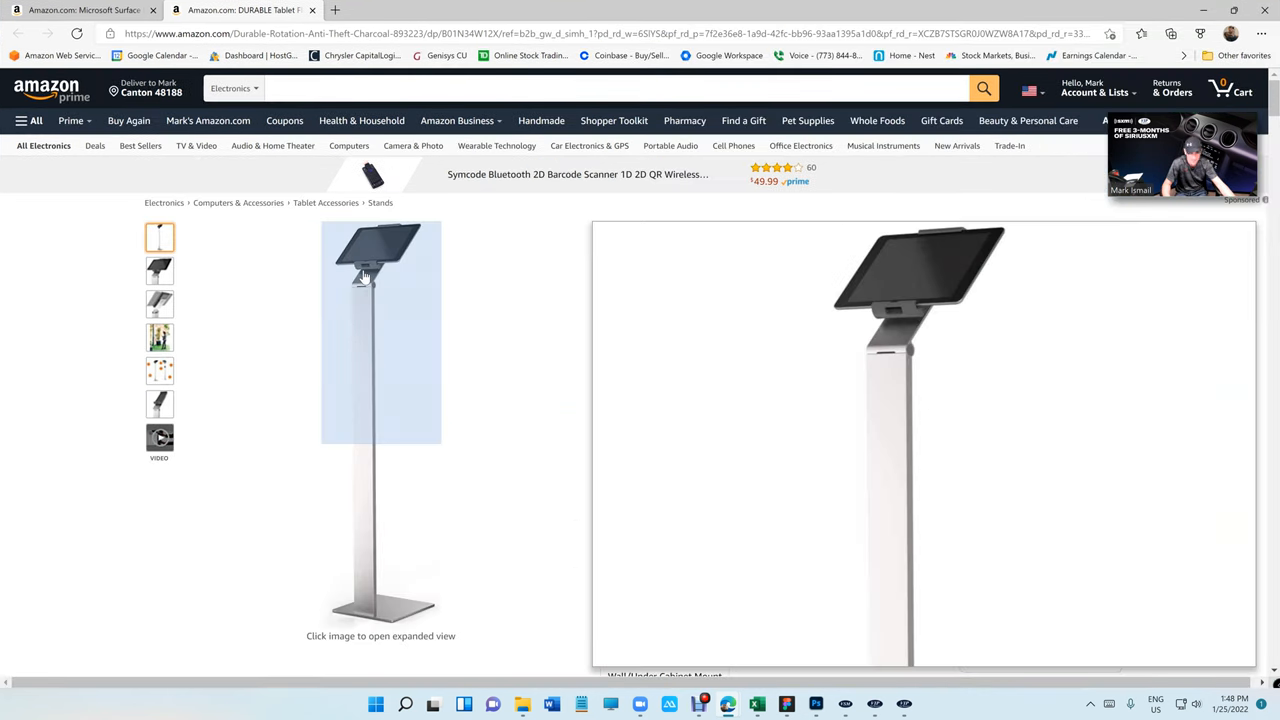
{"action": "mouse_move", "coordinate": [362, 320]}
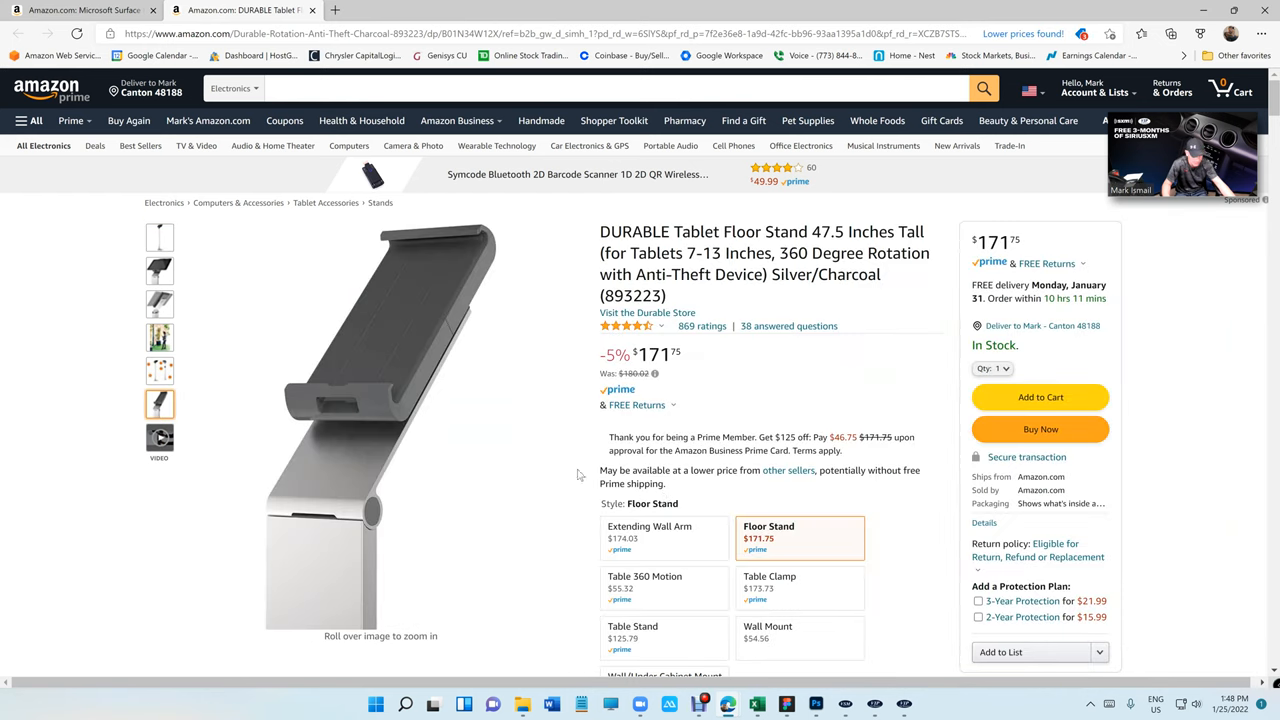
Compare Durable tablet holder styles on Amazon: Wall Mount at $54.56, Table 360 Motion, Table Stand
{"action": "scroll", "scroll_direction": "down", "scroll_amount": 3}
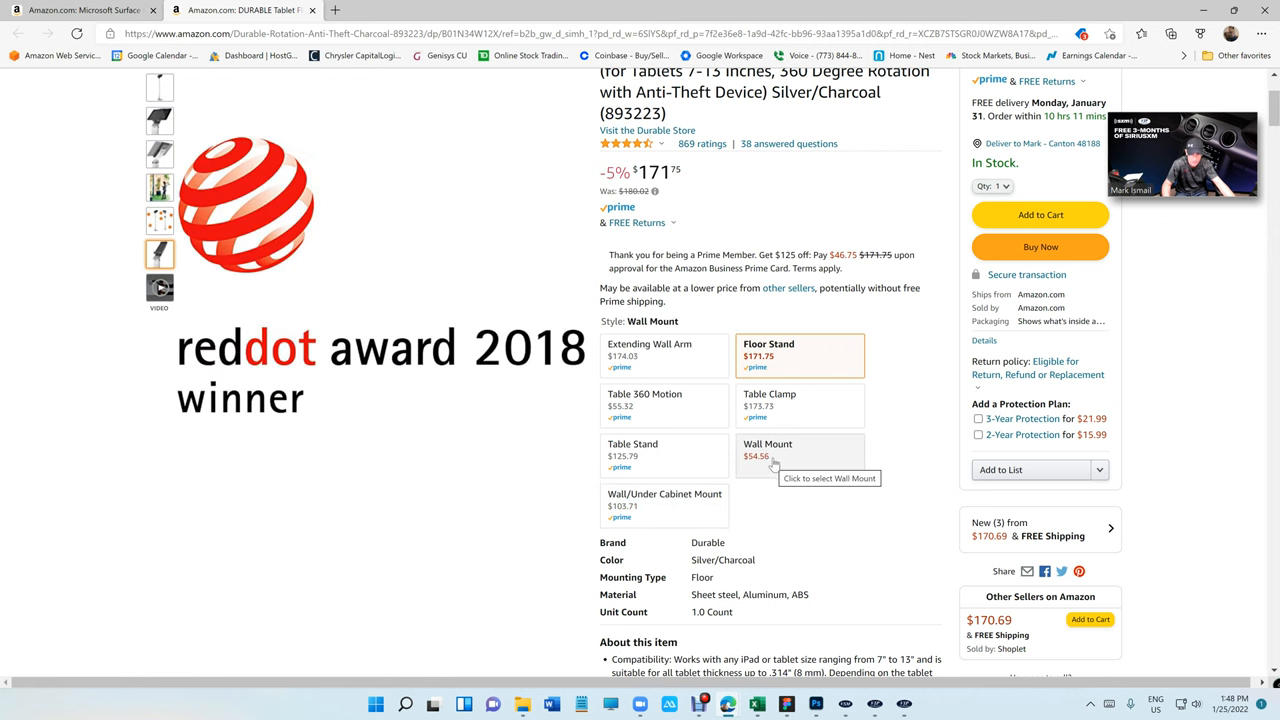
{"action": "left_click", "coordinate": [800, 456]}
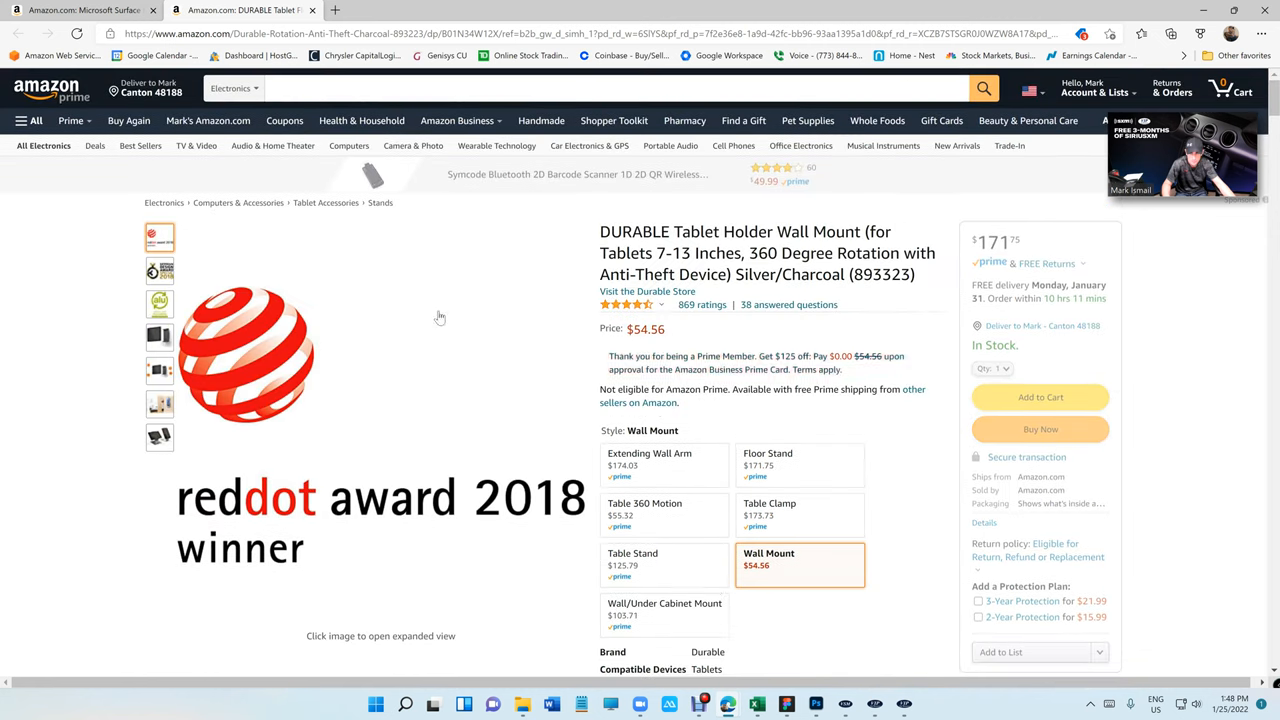
{"action": "scroll", "scroll_direction": "down", "scroll_amount": 3}
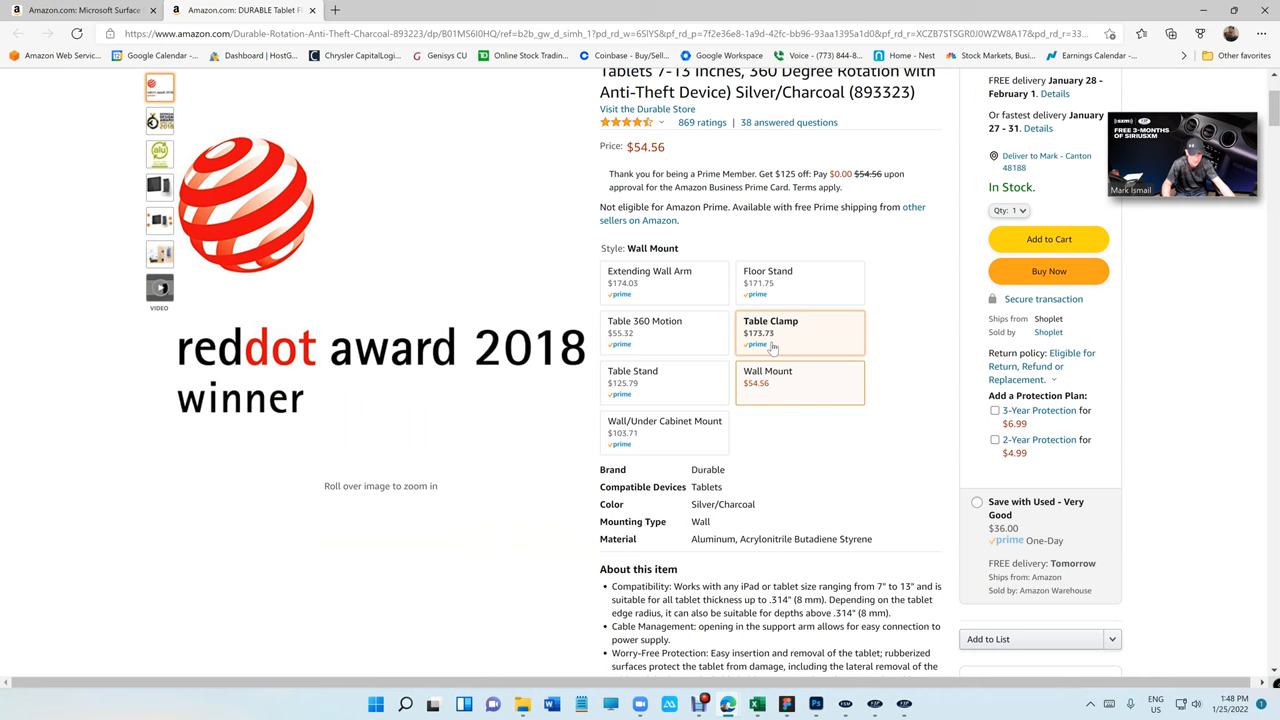
{"action": "left_click", "coordinate": [644, 332]}
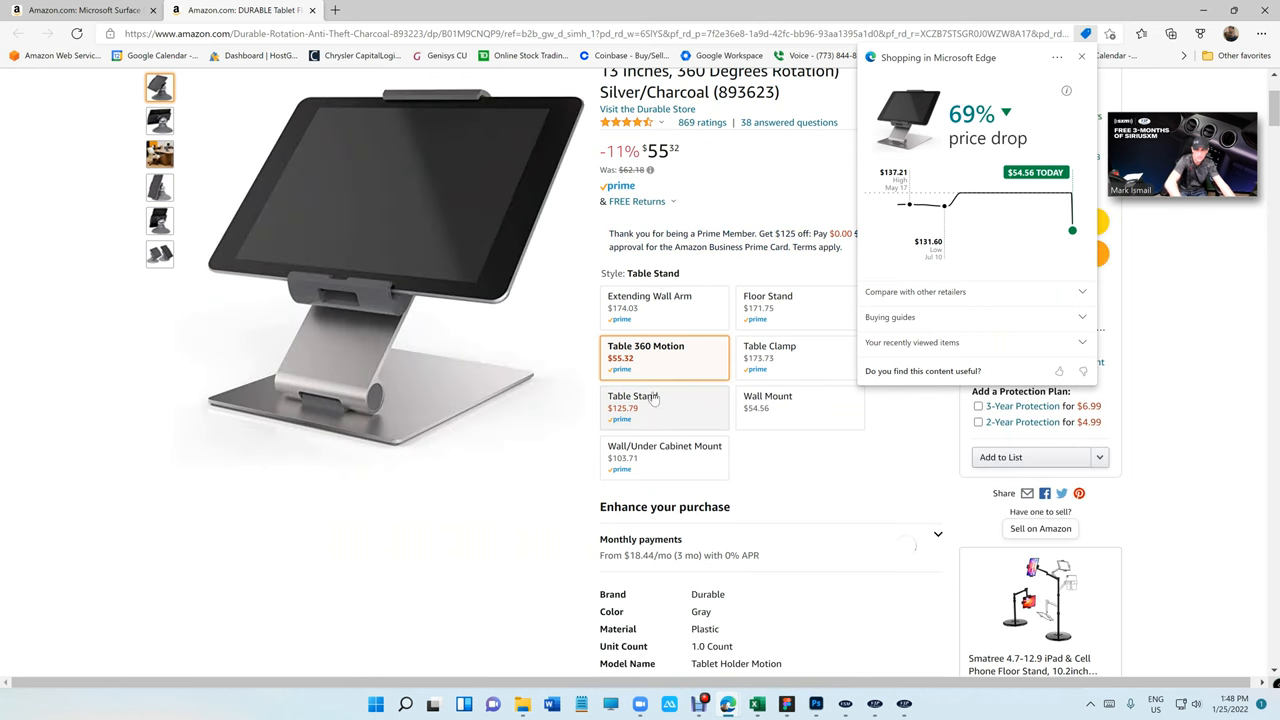
{"action": "left_click", "coordinate": [632, 410]}
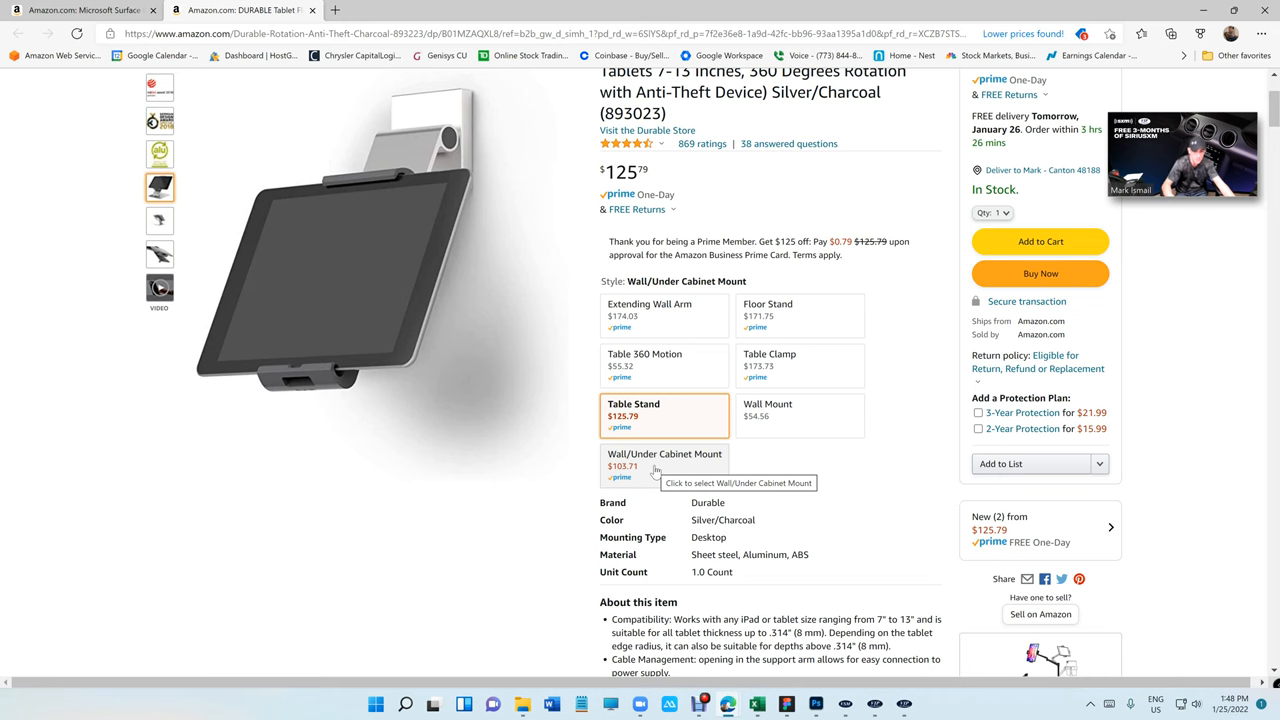
{"action": "left_click", "coordinate": [800, 382]}
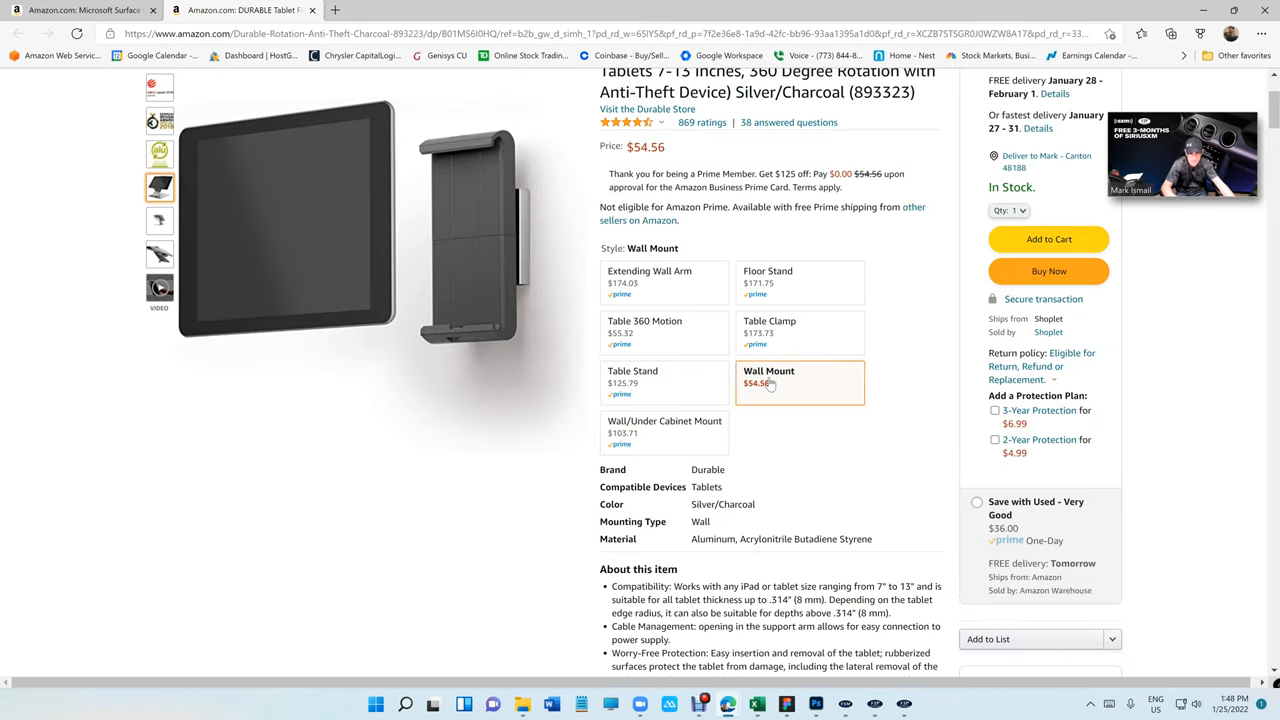
{"action": "left_click", "coordinate": [770, 332]}
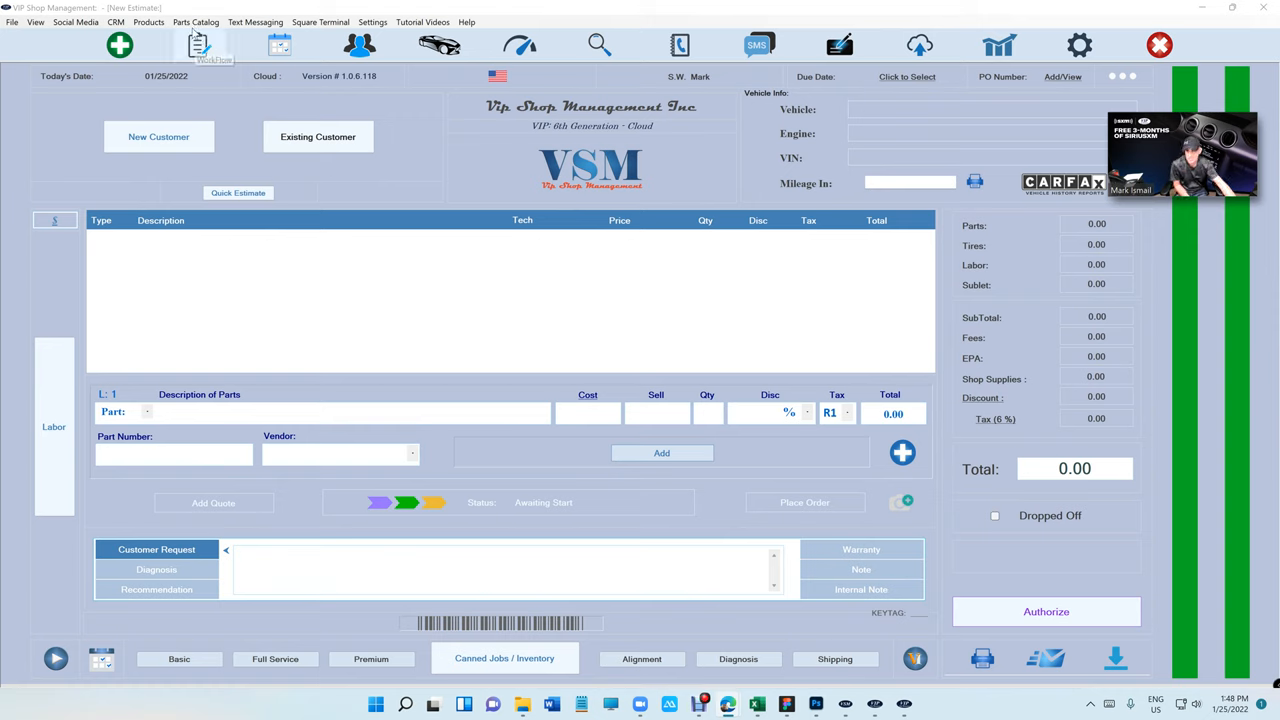
Show the Zebra/Motorola Symbol DS9208 barcode scanner Amazon listing at $209.00
{"action": "left_click", "coordinate": [196, 22]}
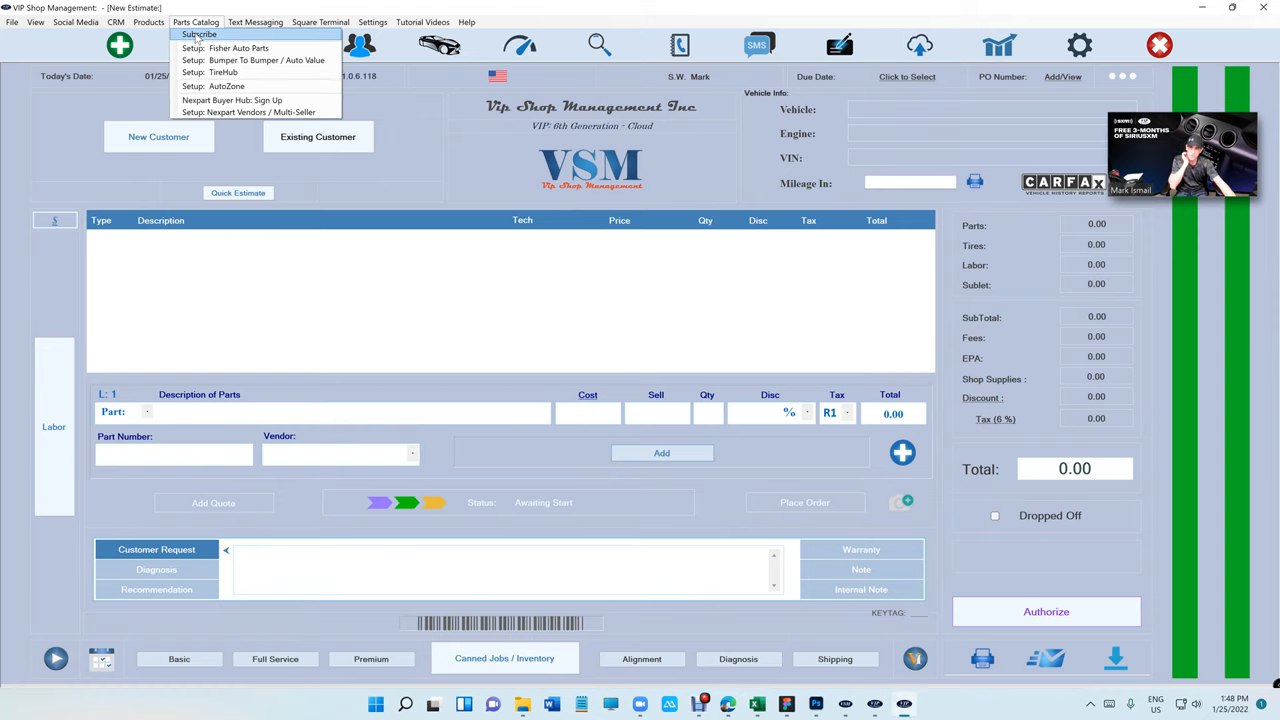
{"action": "left_click", "coordinate": [148, 22]}
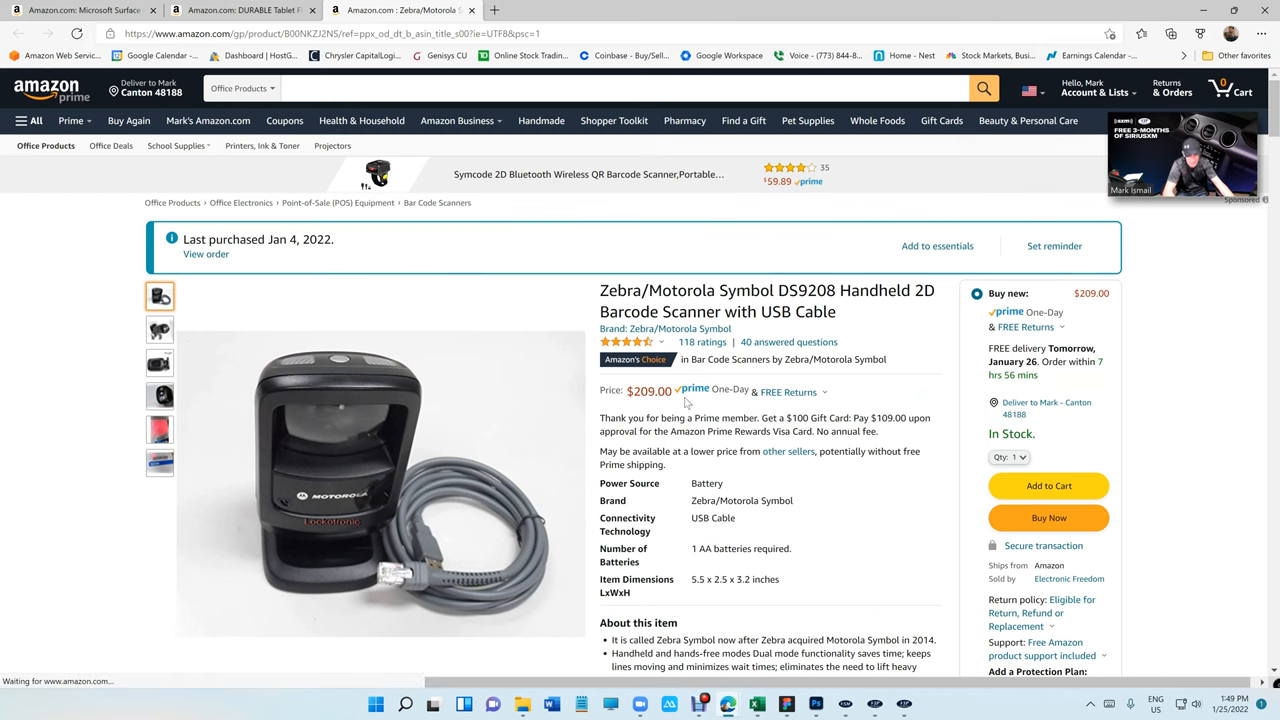
{"action": "mouse_move", "coordinate": [388, 452]}
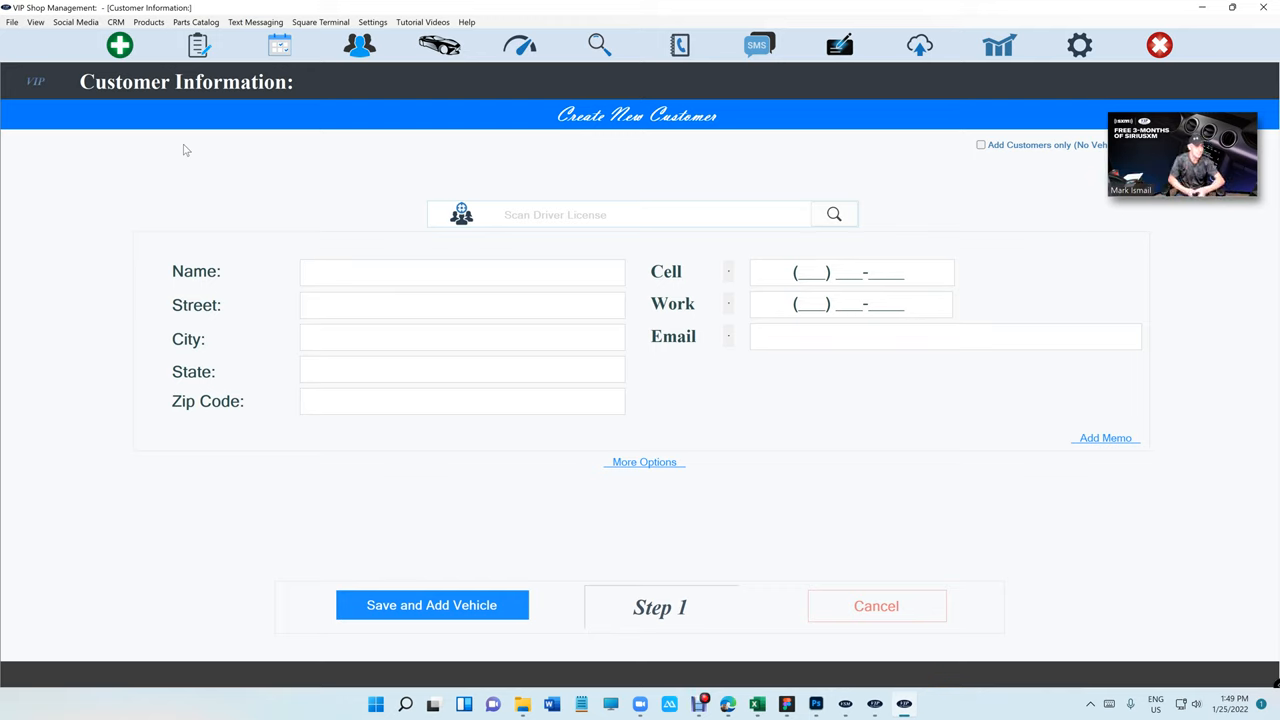
Cancel the blank Customer Information form and minimize VIP Shop Management to the desktop
{"action": "left_click", "coordinate": [462, 272]}
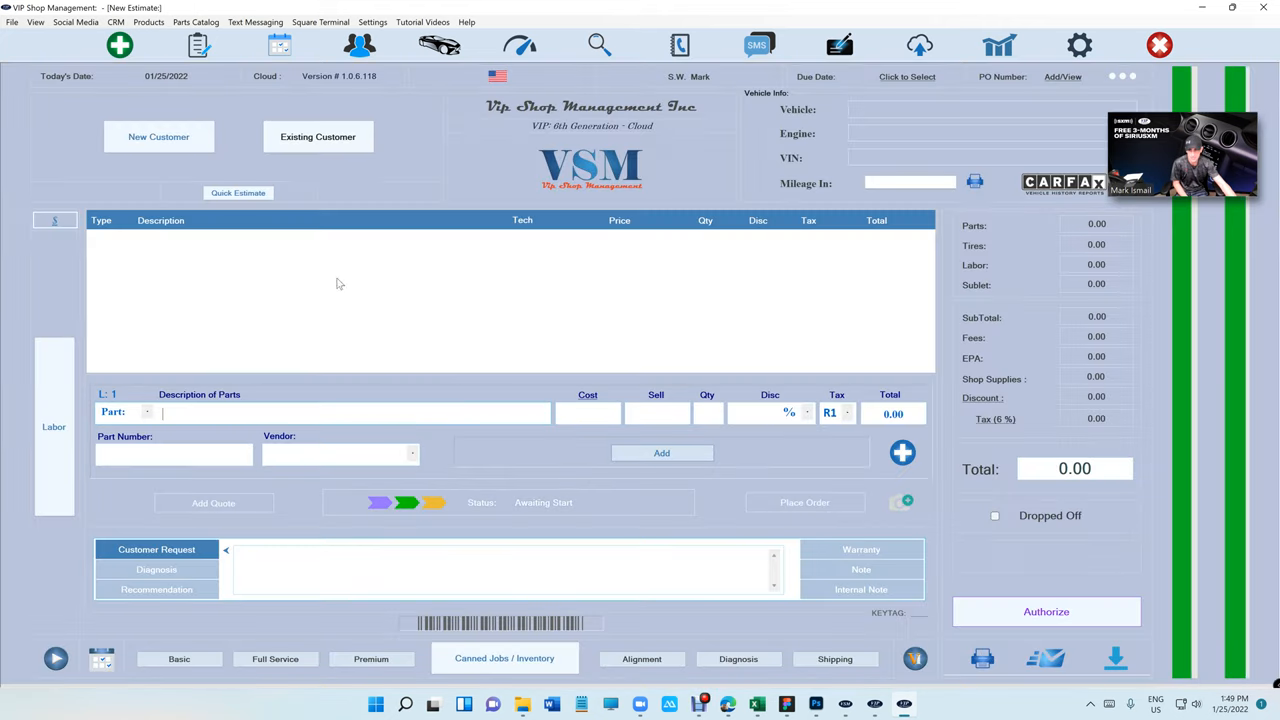
{"action": "left_click", "coordinate": [158, 136]}
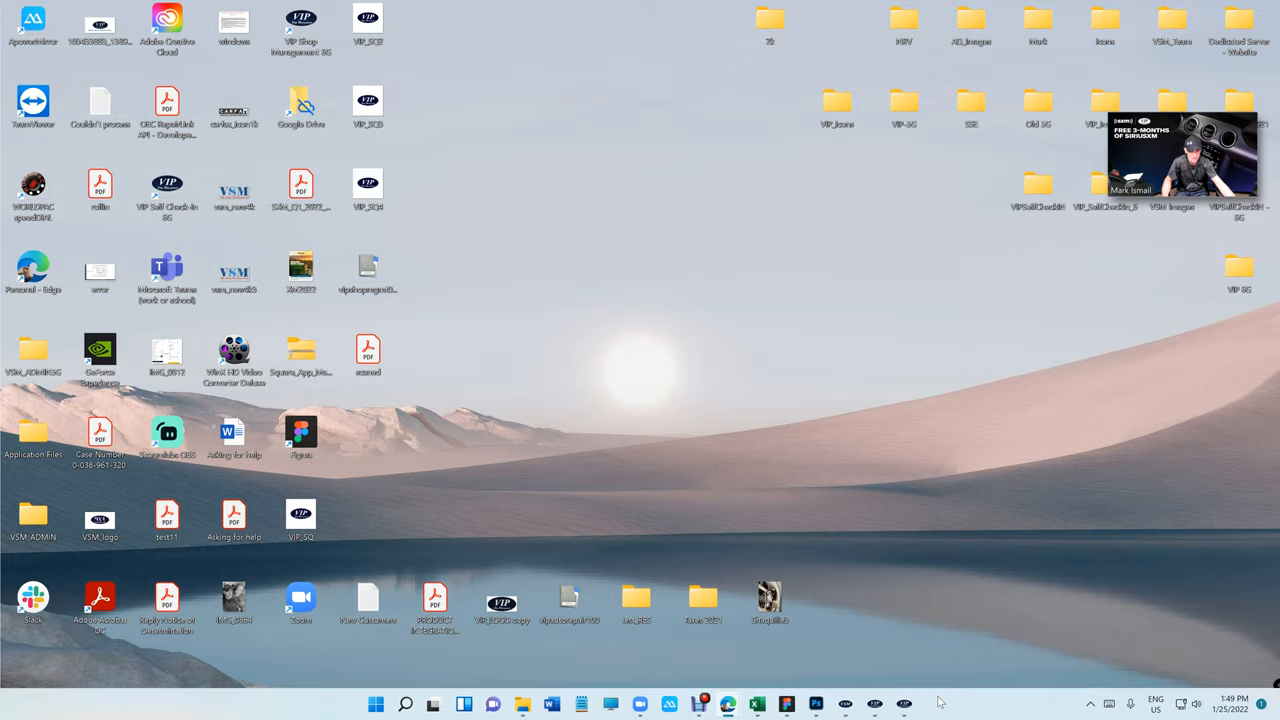
In Self Check-In, sign in as a new customer and fill the form from a scanned driver's license
{"action": "left_click", "coordinate": [876, 704]}
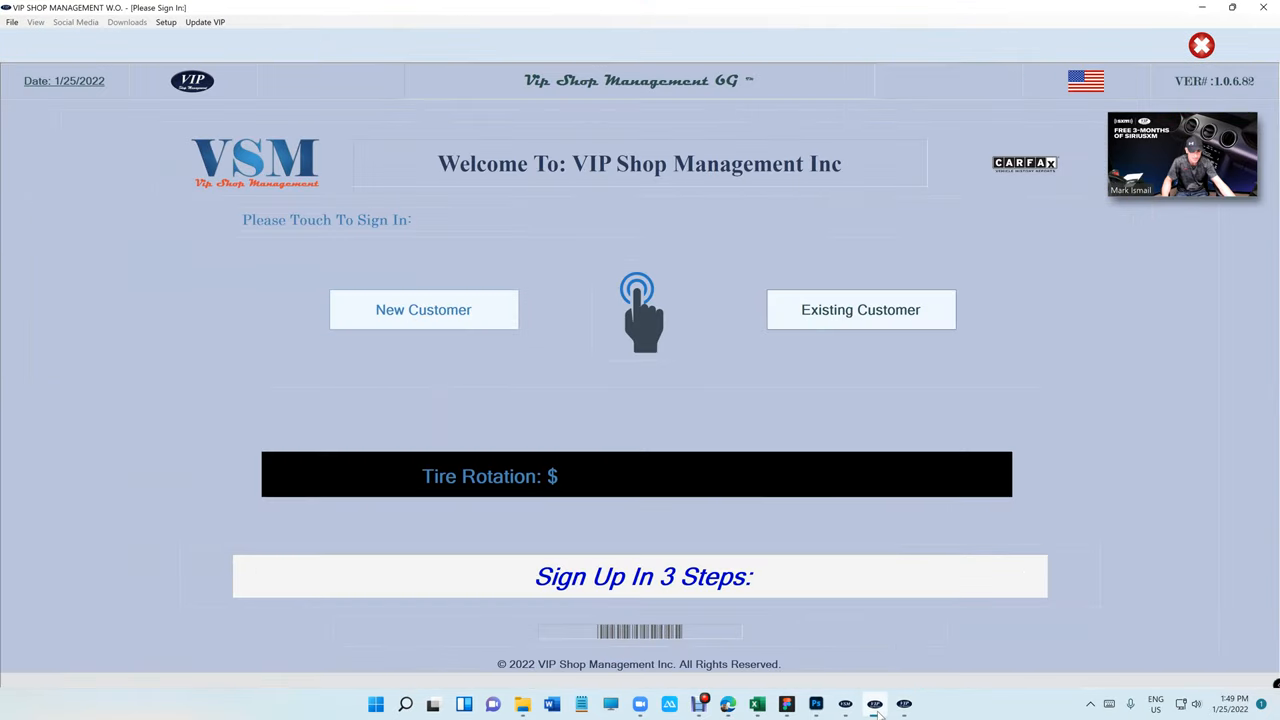
{"action": "left_click", "coordinate": [424, 308]}
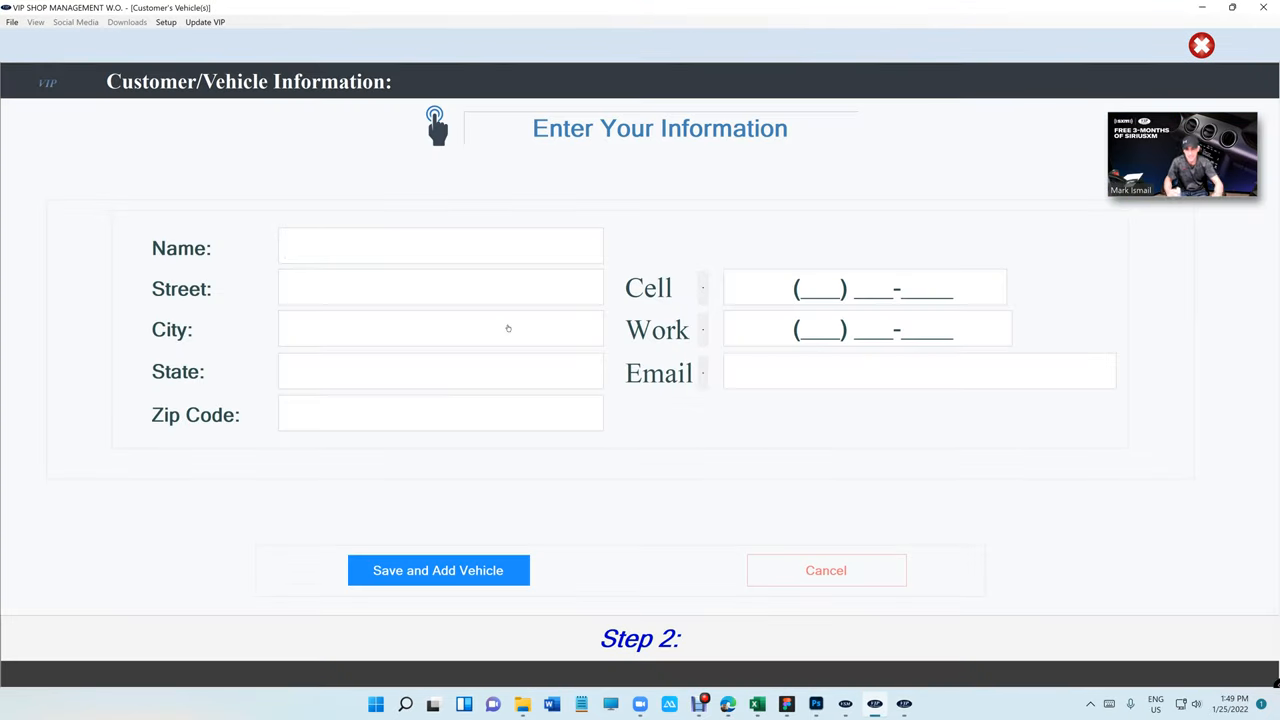
{"action": "type", "text": "@"}
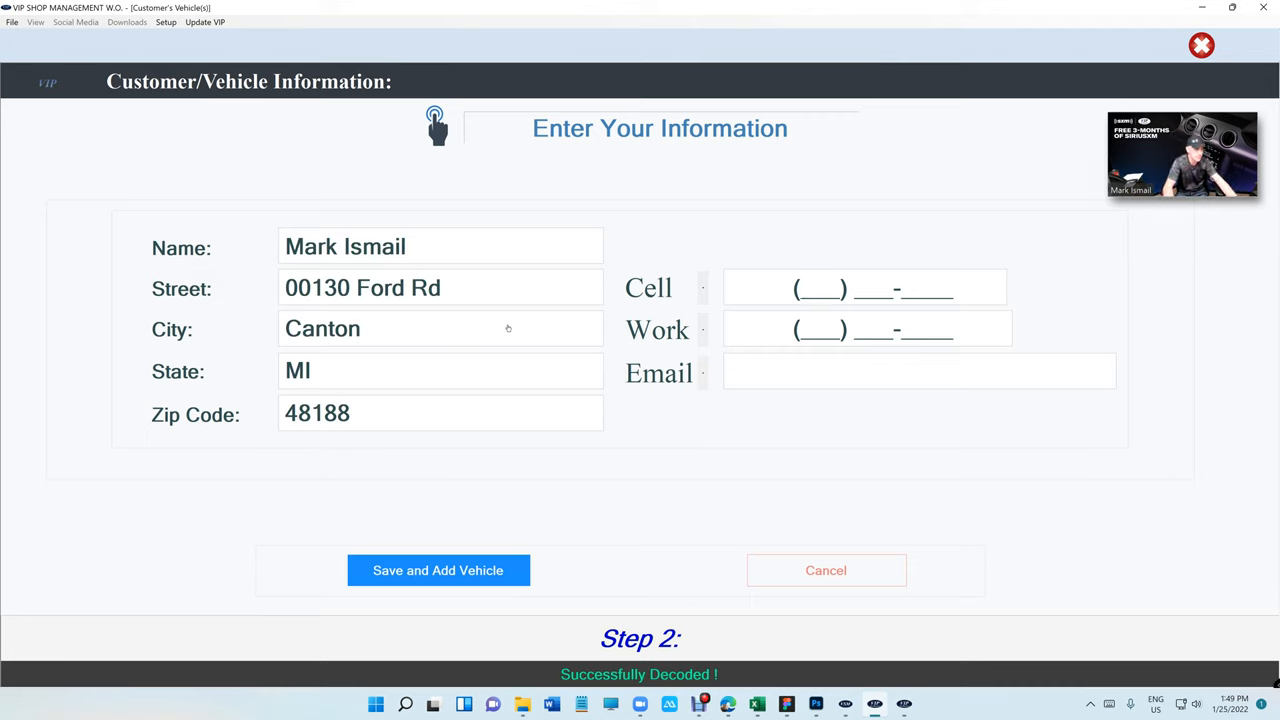
{"action": "left_click", "coordinate": [824, 570]}
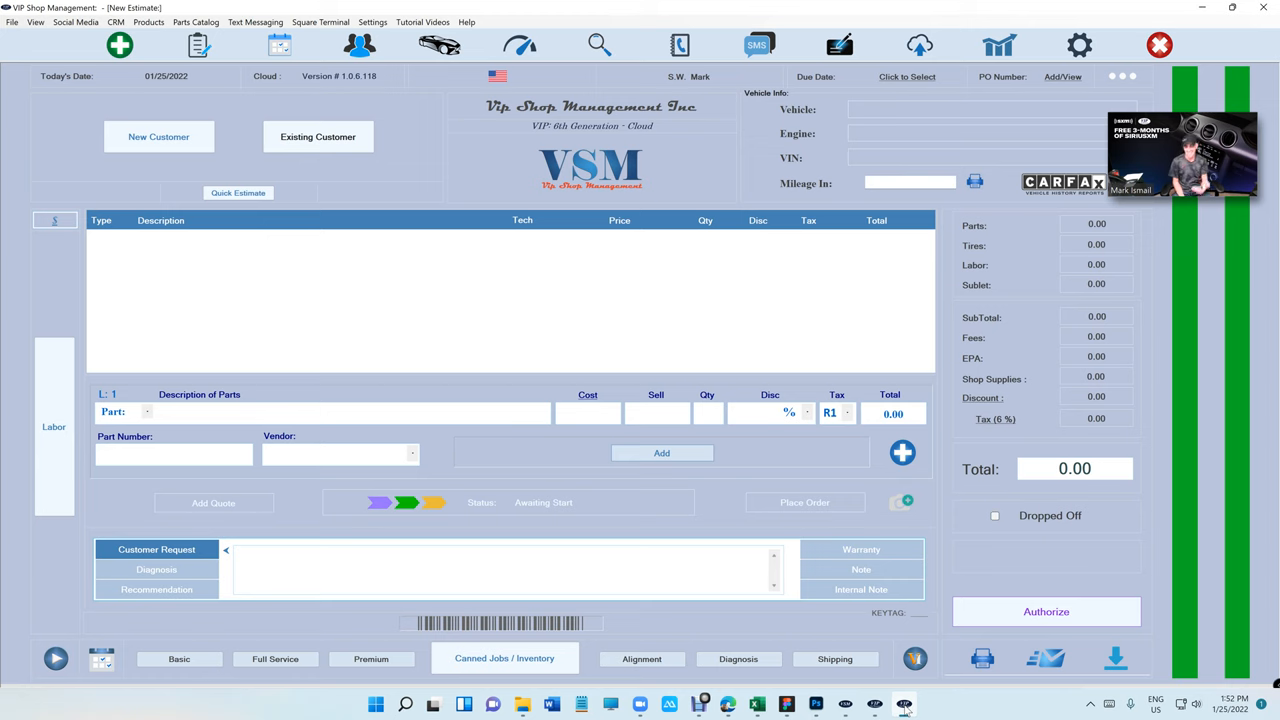
Bring up text messaging options for the $37.47 2006 Pontiac G6 oil-change estimate
{"action": "left_click", "coordinate": [350, 412]}
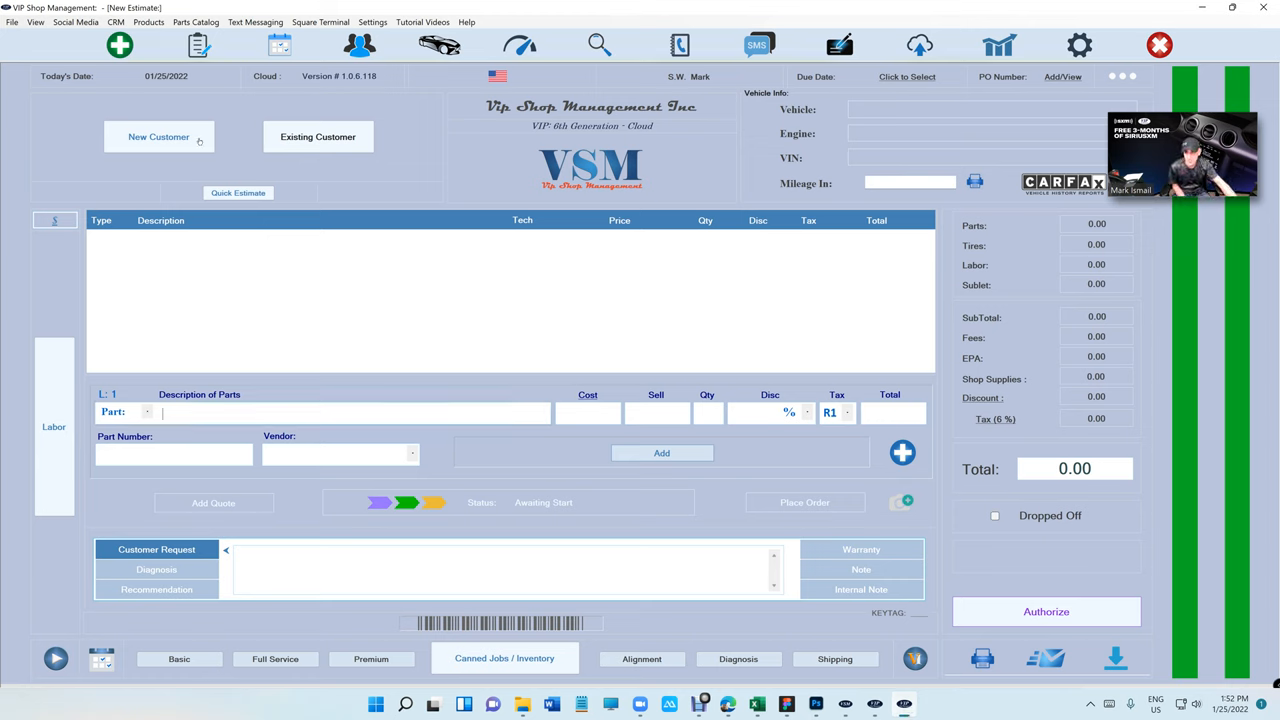
{"action": "left_click", "coordinate": [148, 22]}
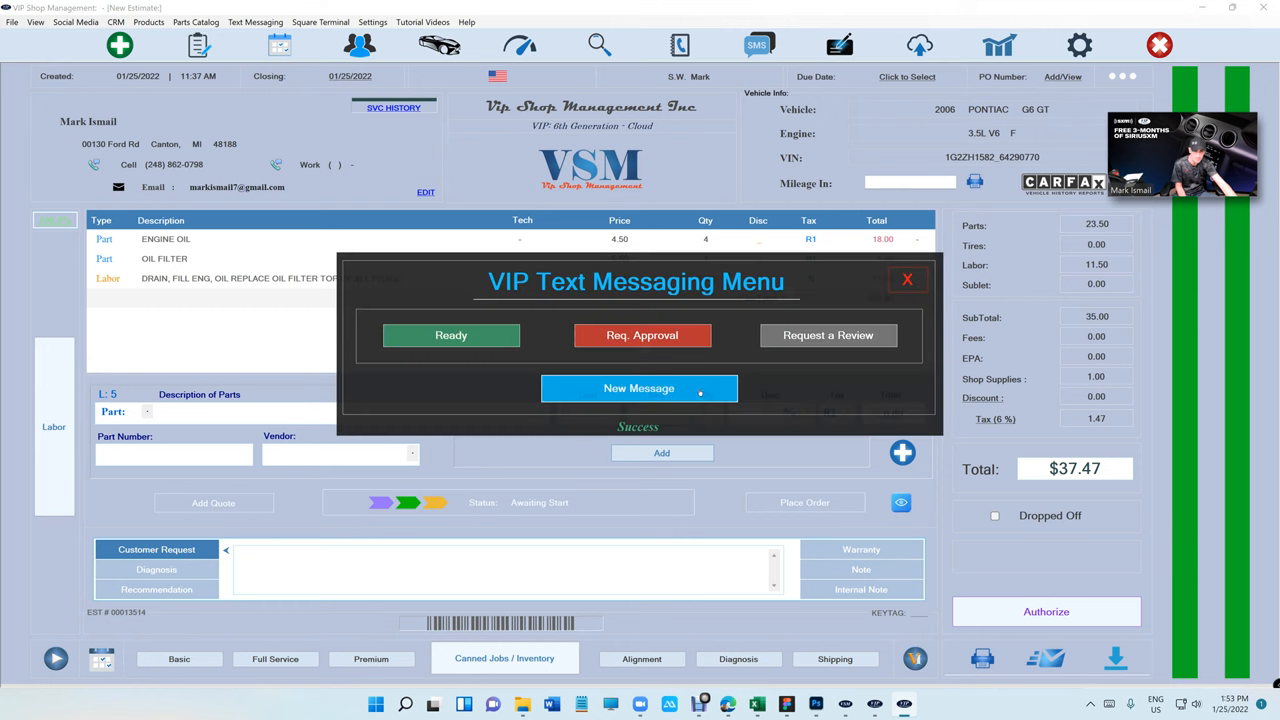
Text the customer a new message with the estimate PDF link attached, then return to the estimate
{"action": "left_click", "coordinate": [640, 388]}
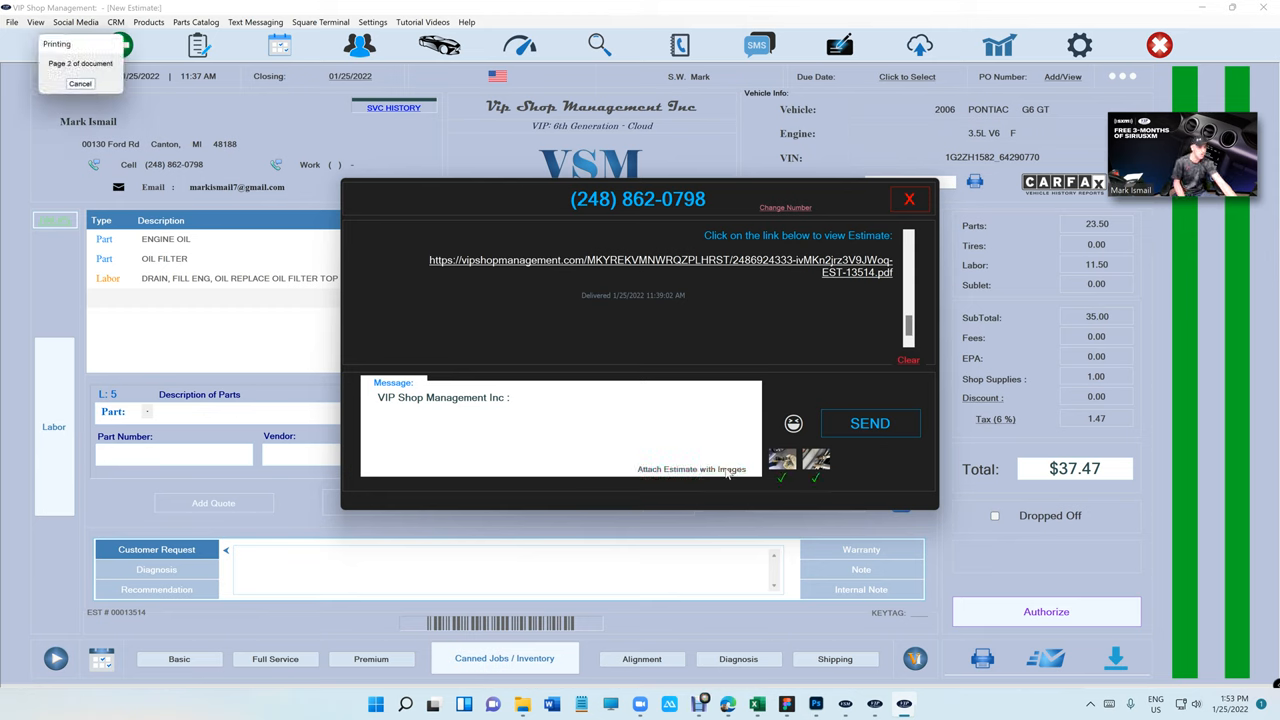
{"action": "left_click", "coordinate": [692, 468]}
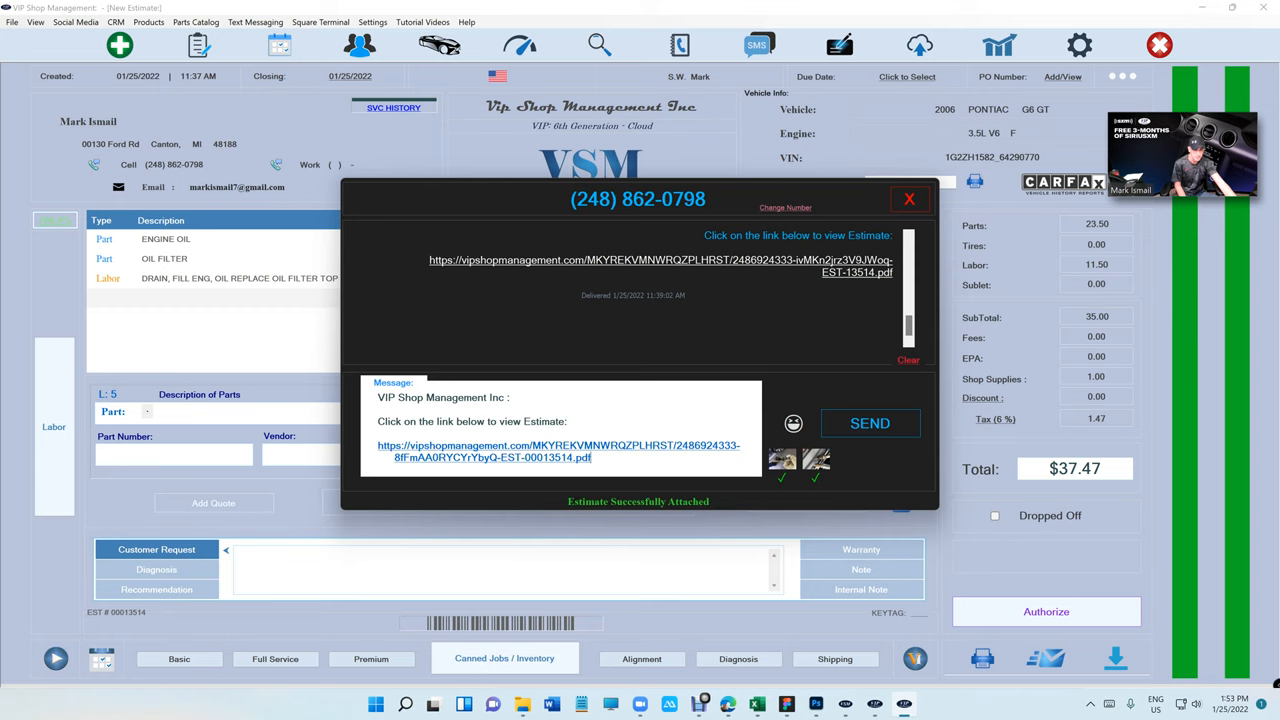
{"action": "left_click", "coordinate": [868, 424]}
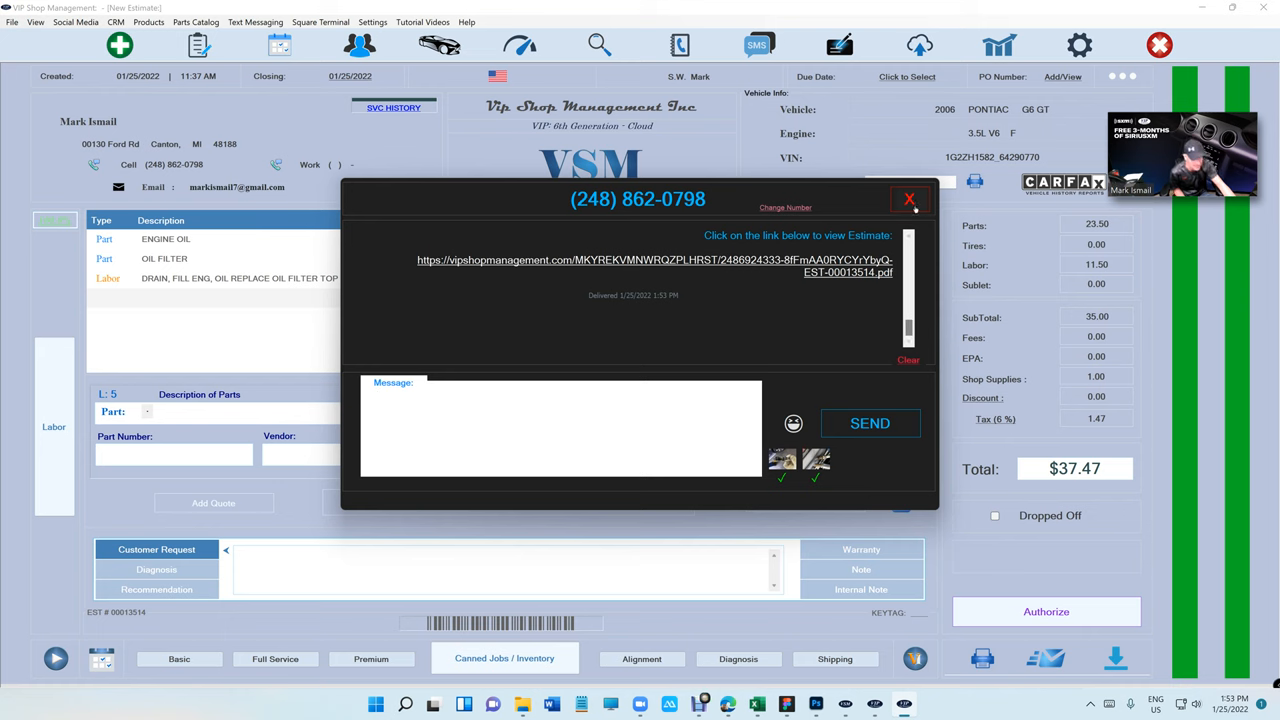
{"action": "left_click", "coordinate": [908, 200]}
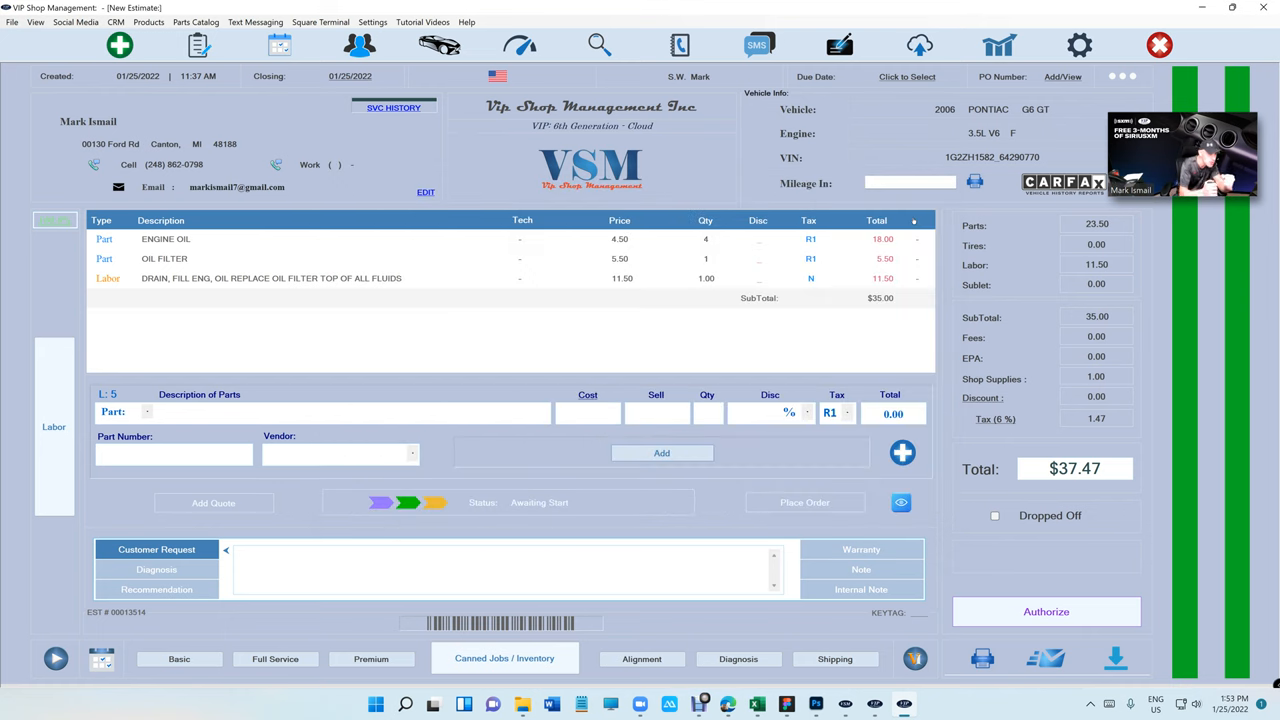